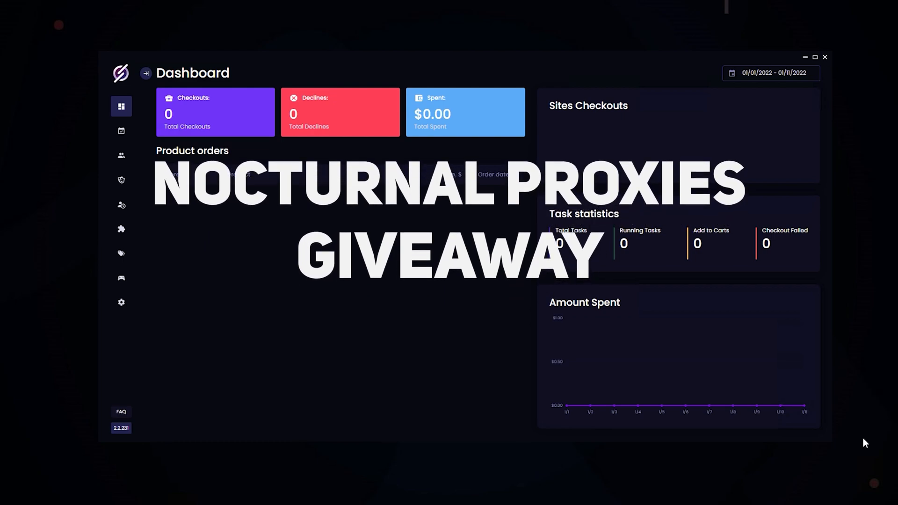
# Add a new Bestbuy session named test under Retailer Sessions.
pyautogui.click(449, 339)
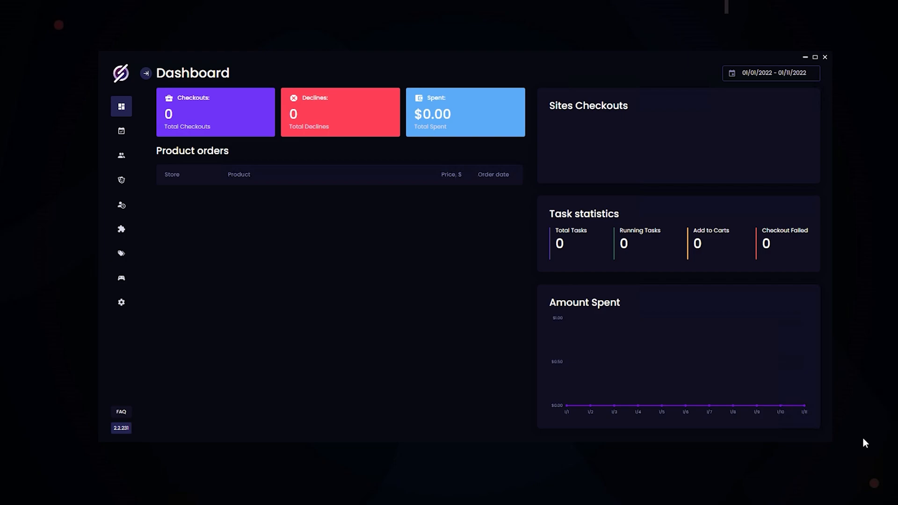
pyautogui.moveTo(273, 252)
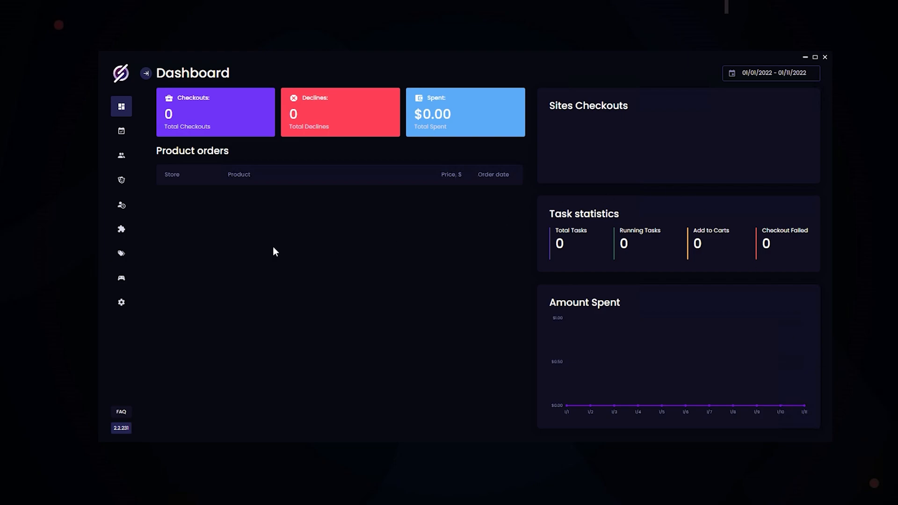
pyautogui.click(122, 205)
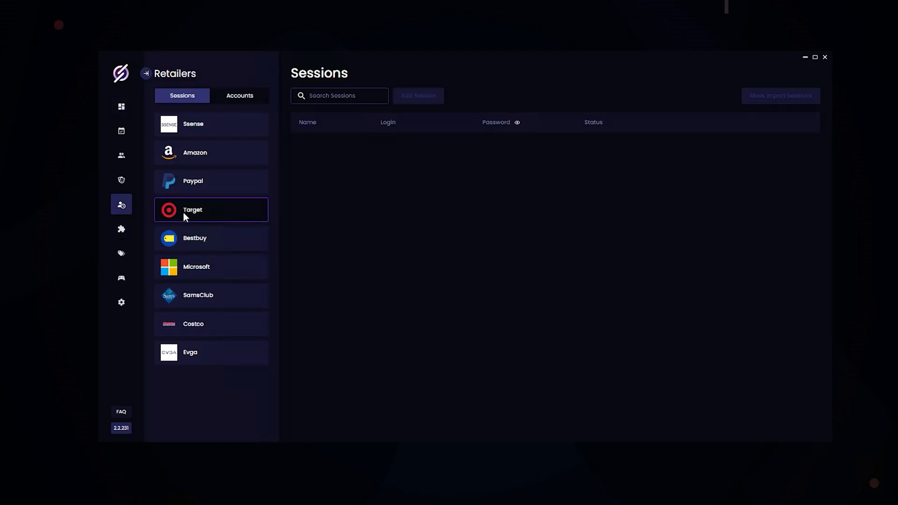
pyautogui.click(211, 238)
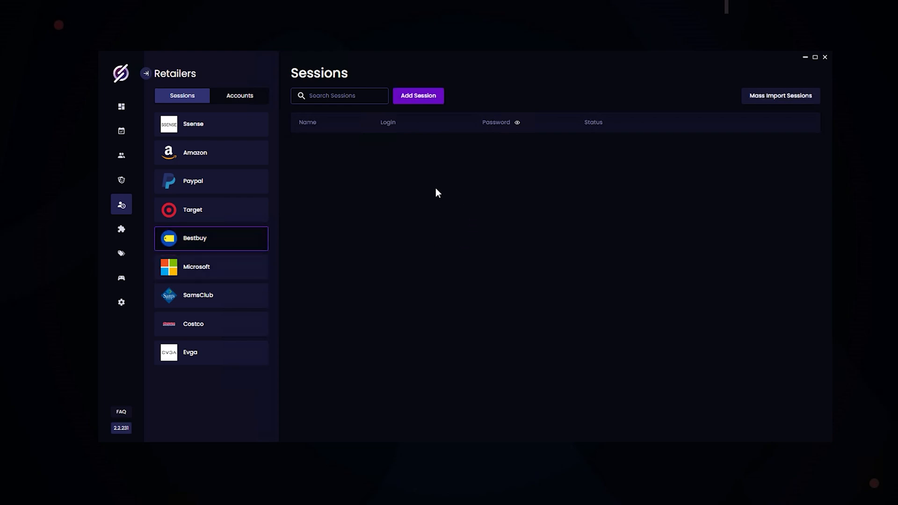
pyautogui.moveTo(426, 144)
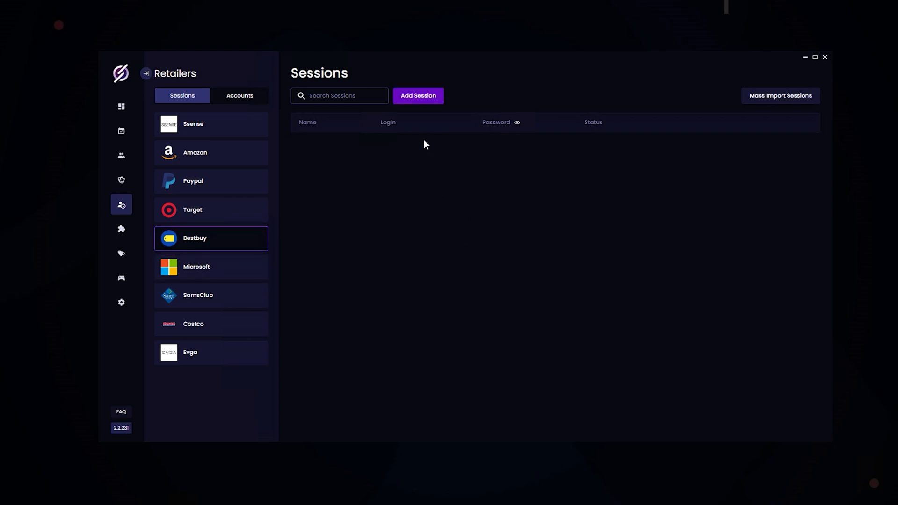
pyautogui.moveTo(788, 104)
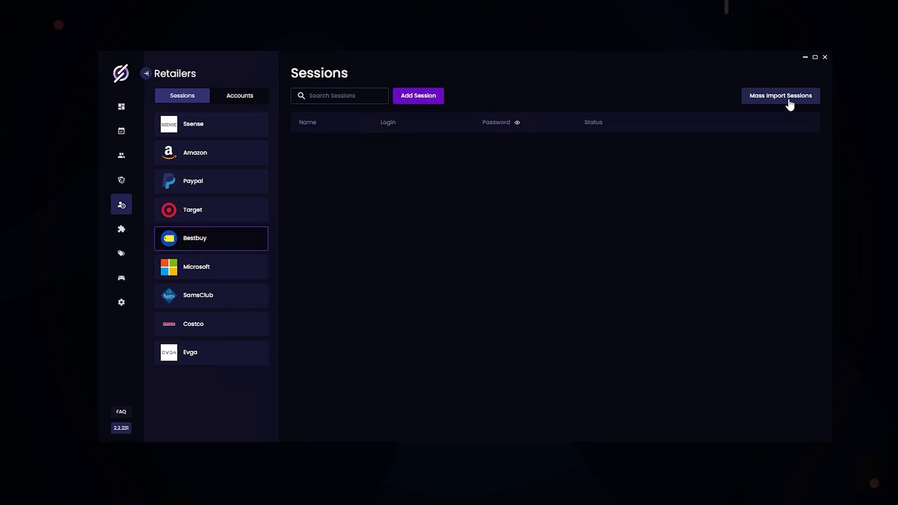
pyautogui.moveTo(418, 95)
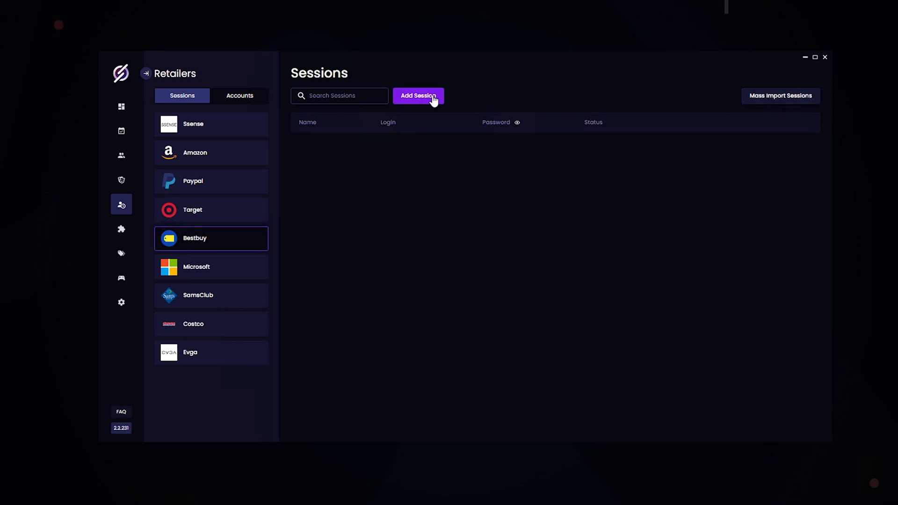
pyautogui.click(418, 96)
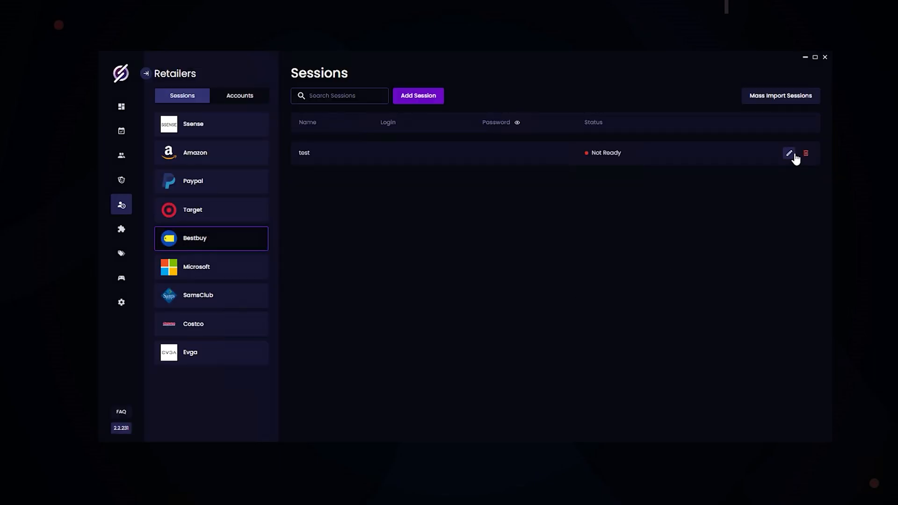
# Set the test session's 2FA verification method to Request.
pyautogui.click(789, 153)
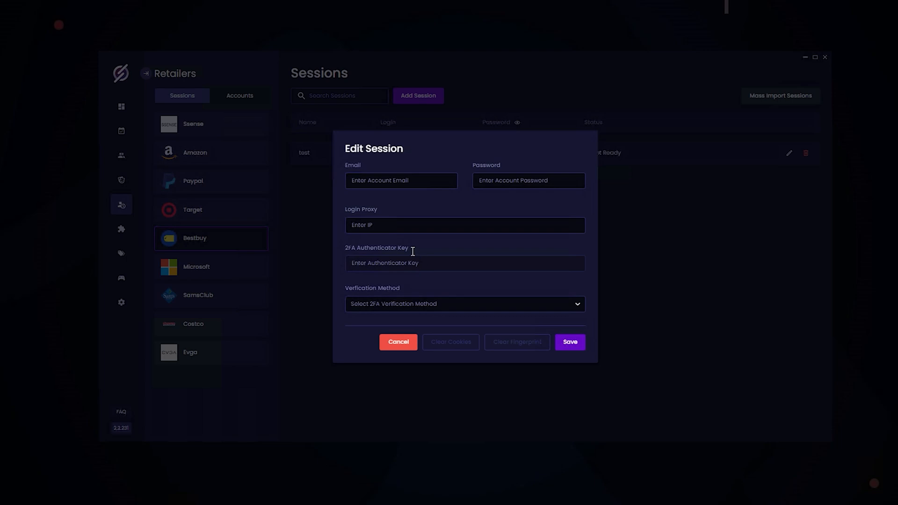
pyautogui.click(464, 304)
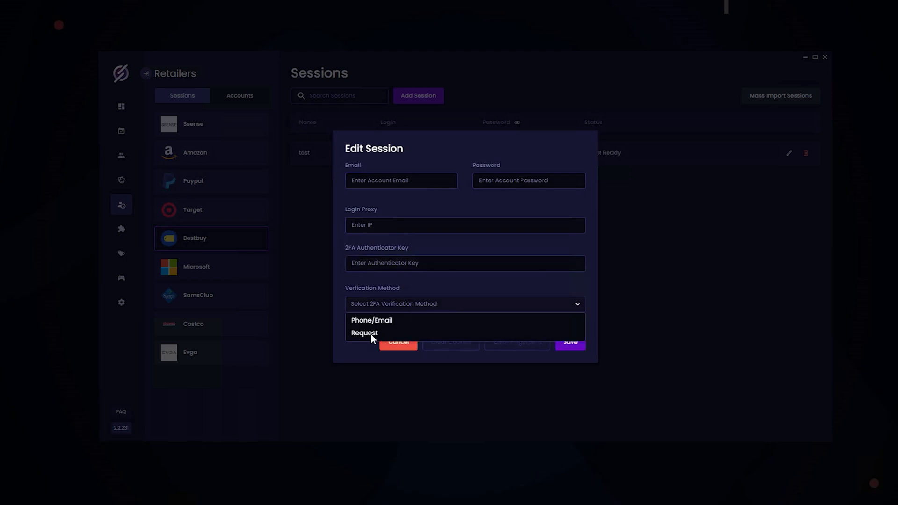
pyautogui.click(364, 332)
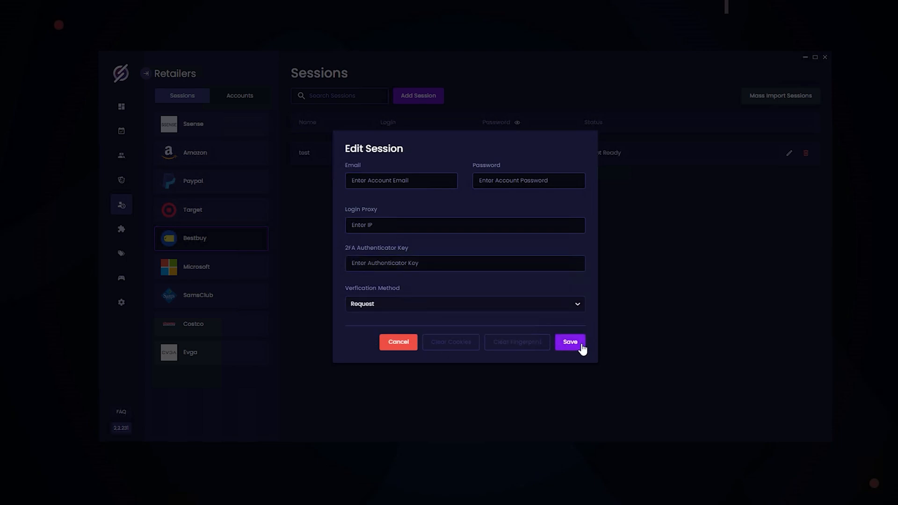
# Save the session and start a normal-mode task, finding no profiles or checkout proxies.
pyautogui.click(569, 342)
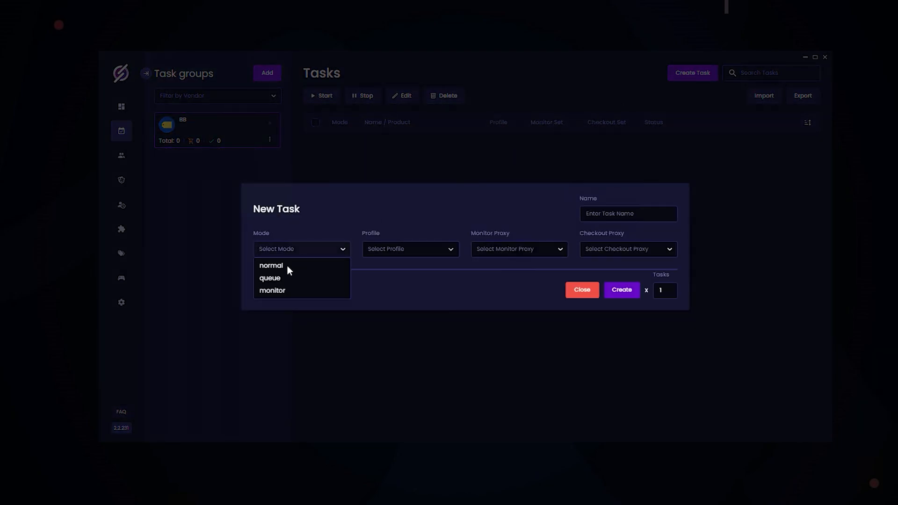
pyautogui.moveTo(276, 284)
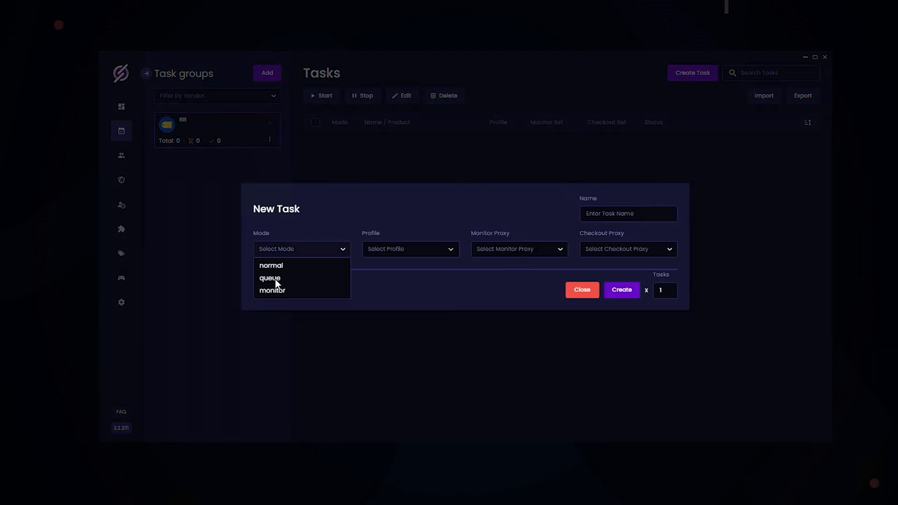
pyautogui.click(271, 265)
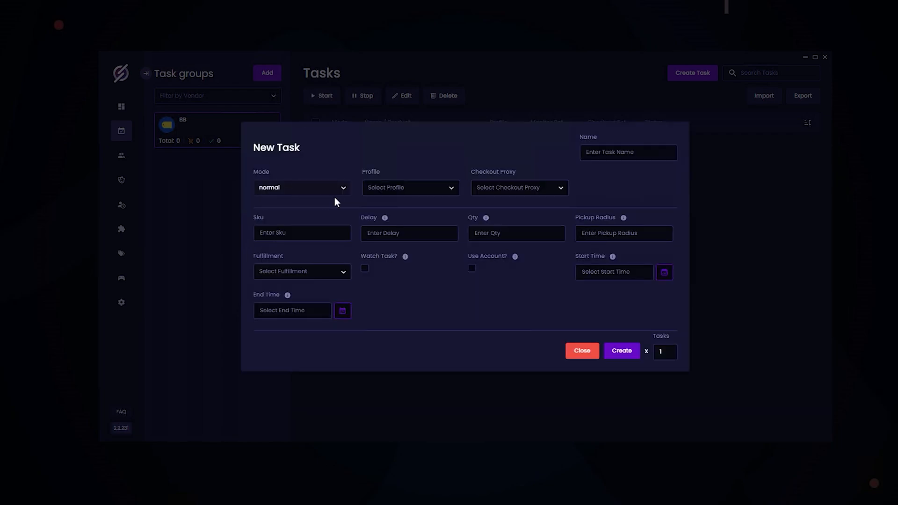
pyautogui.click(410, 187)
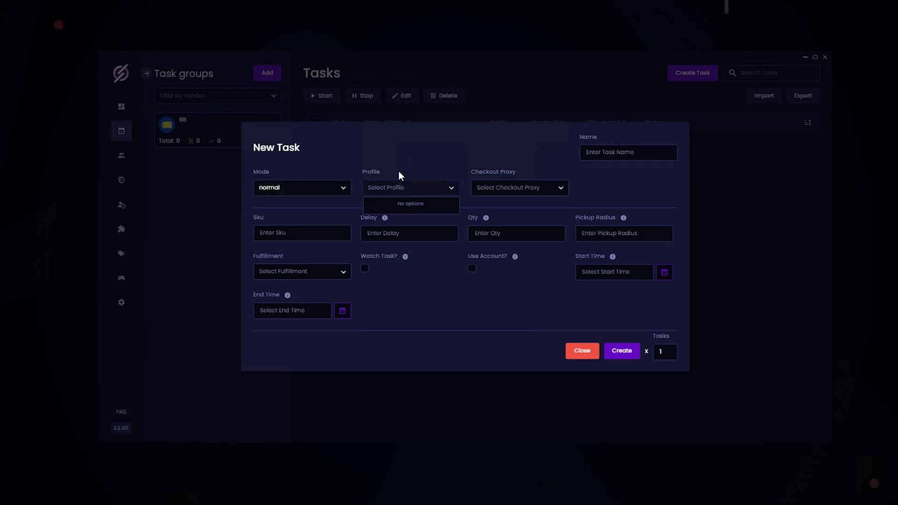
pyautogui.click(518, 187)
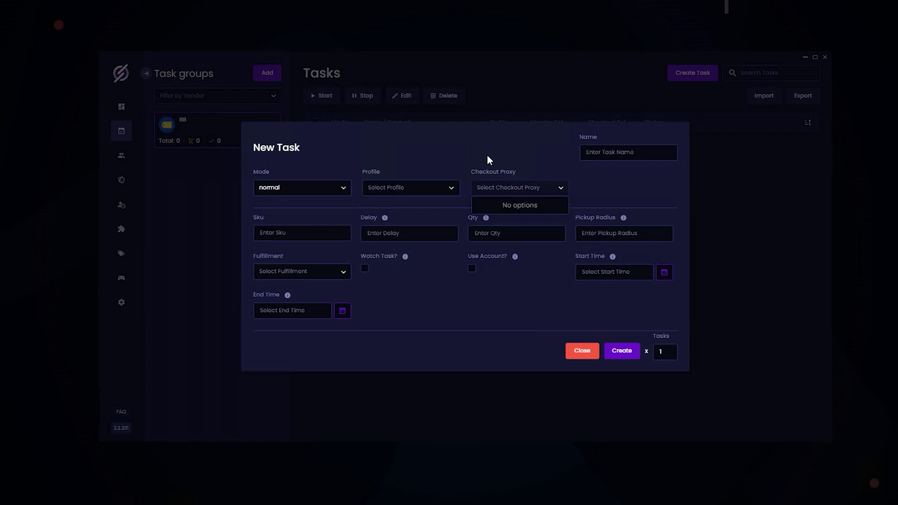
pyautogui.click(517, 187)
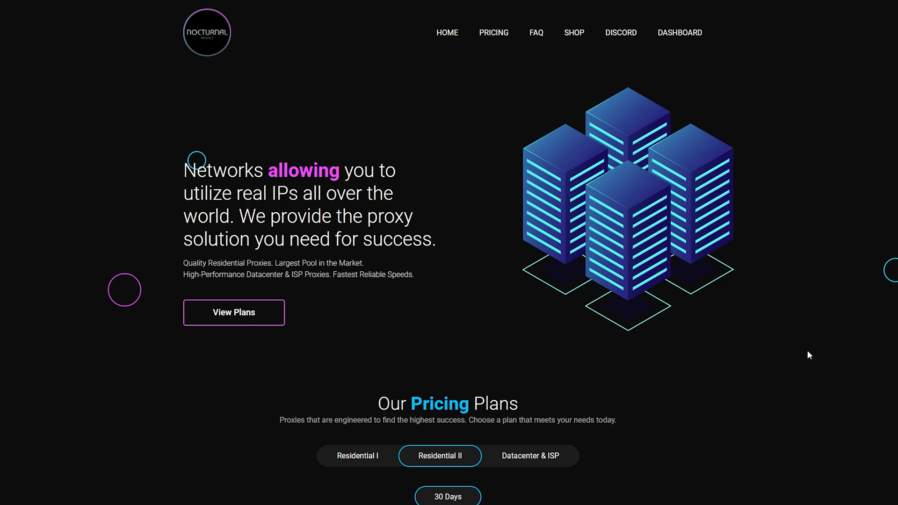
# Browse Nocturnal Proxies plans and apply code STELLAR15 to the $19 Residential checkout.
pyautogui.scroll(-3)
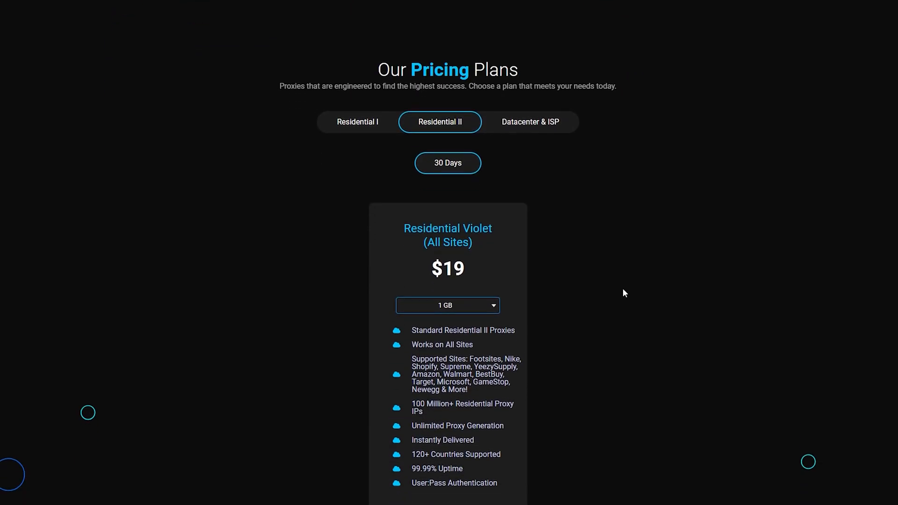
pyautogui.moveTo(529, 122)
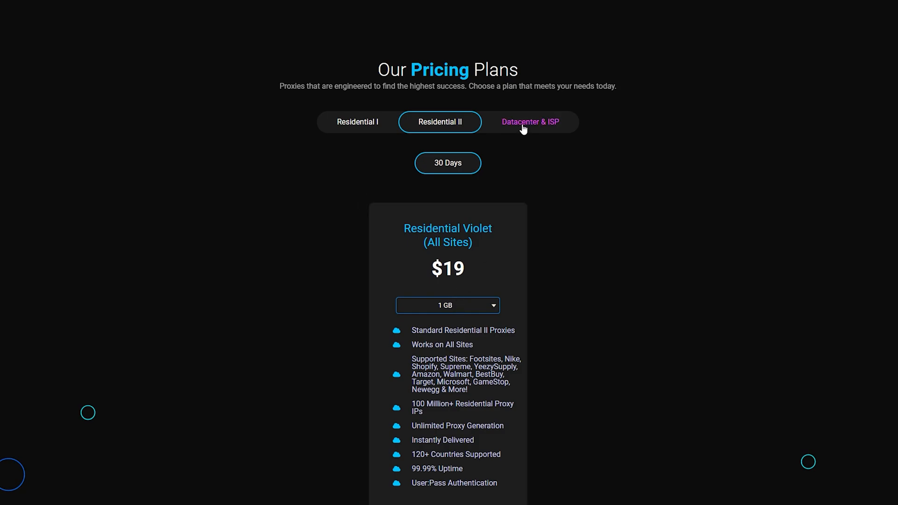
pyautogui.click(529, 122)
pyautogui.write('STELLAR15')
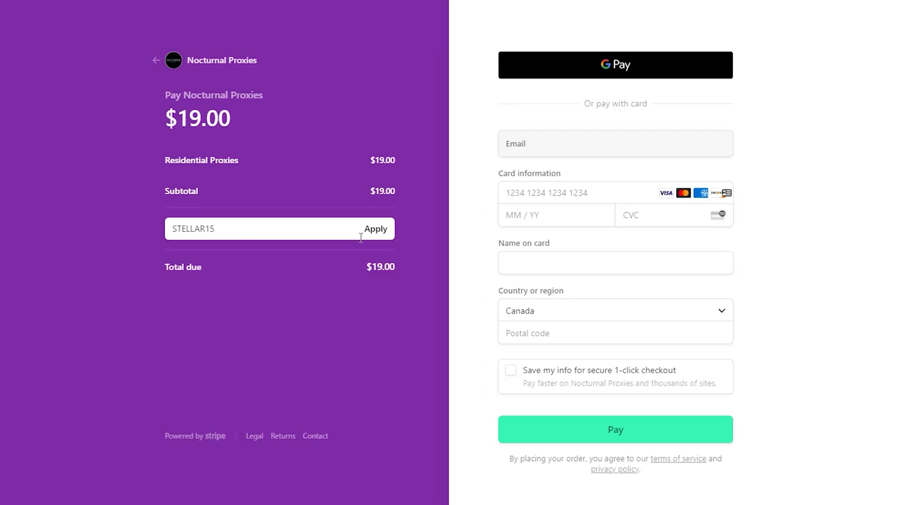
pyautogui.click(375, 229)
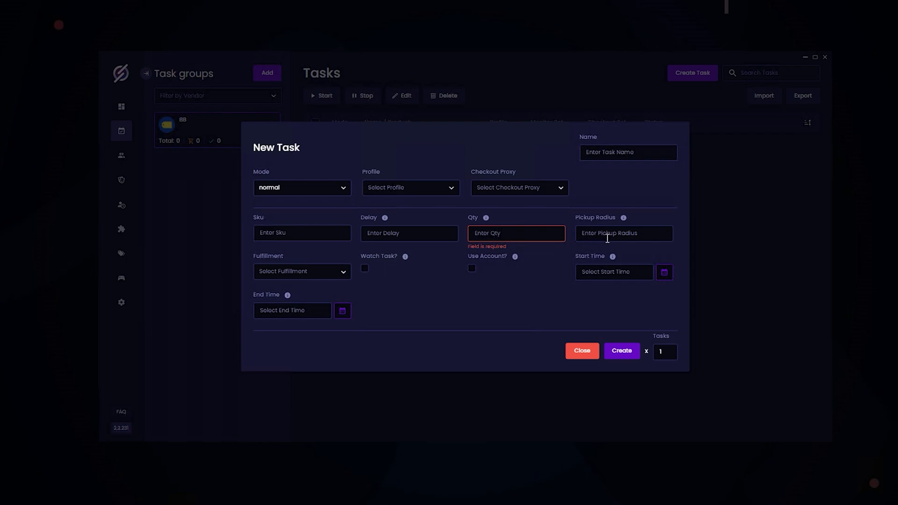
pyautogui.moveTo(609, 255)
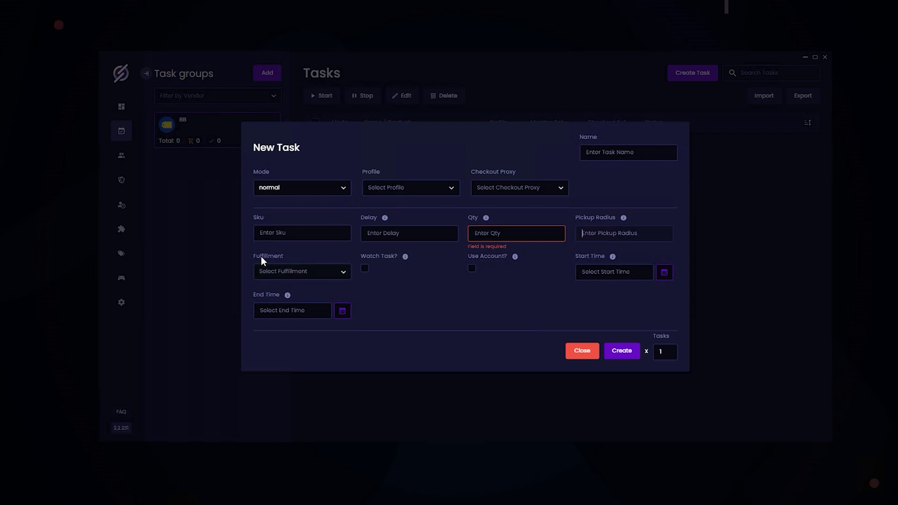
# Switch the new BB task from normal to queue mode and show the Checkout Type choices.
pyautogui.click(301, 271)
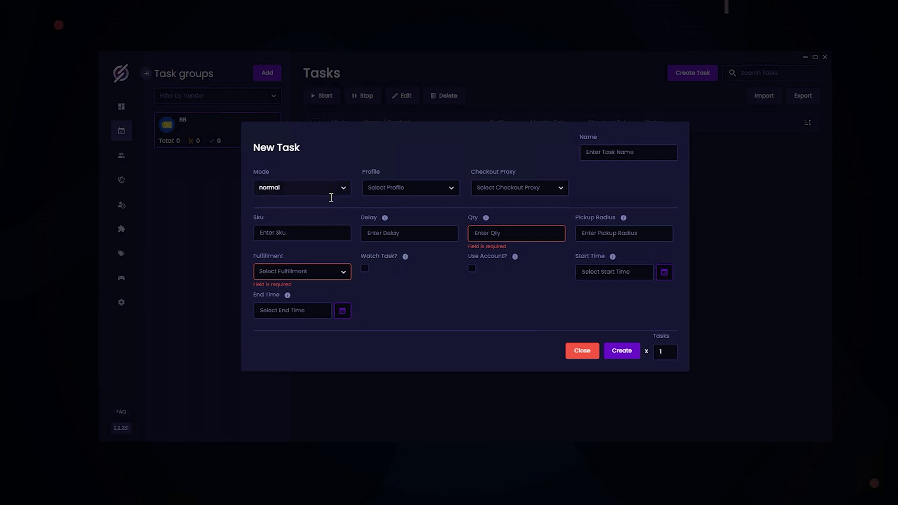
pyautogui.click(302, 187)
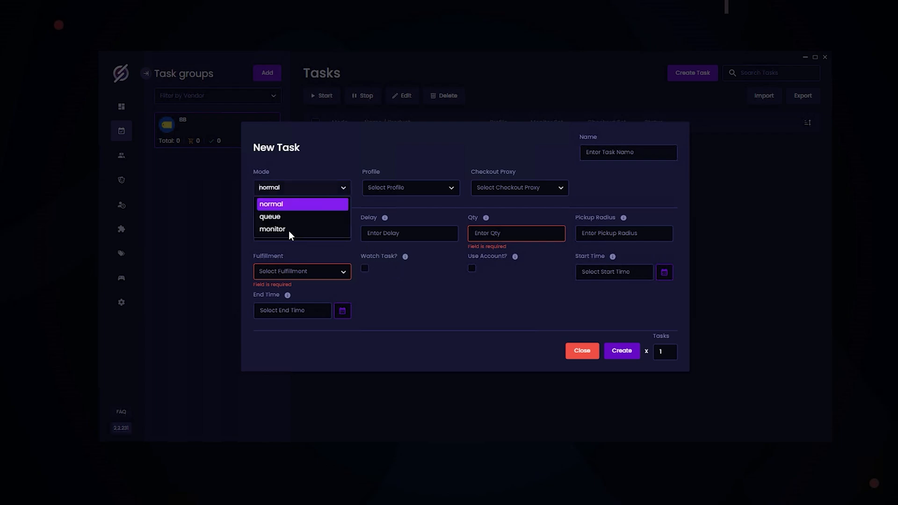
pyautogui.moveTo(448, 305)
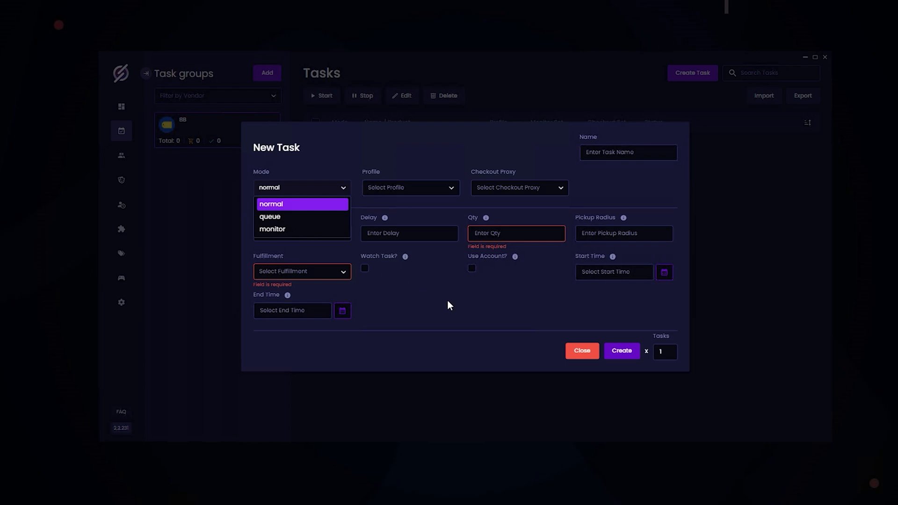
pyautogui.click(271, 204)
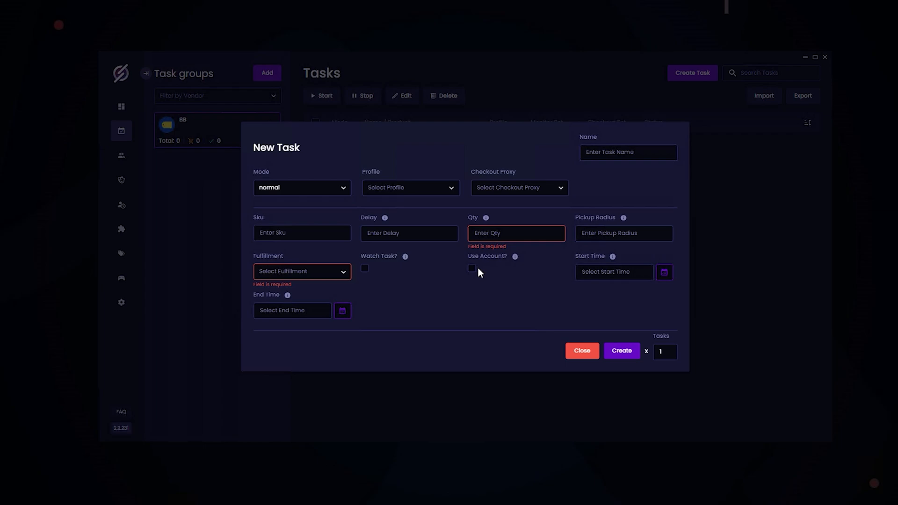
pyautogui.click(302, 187)
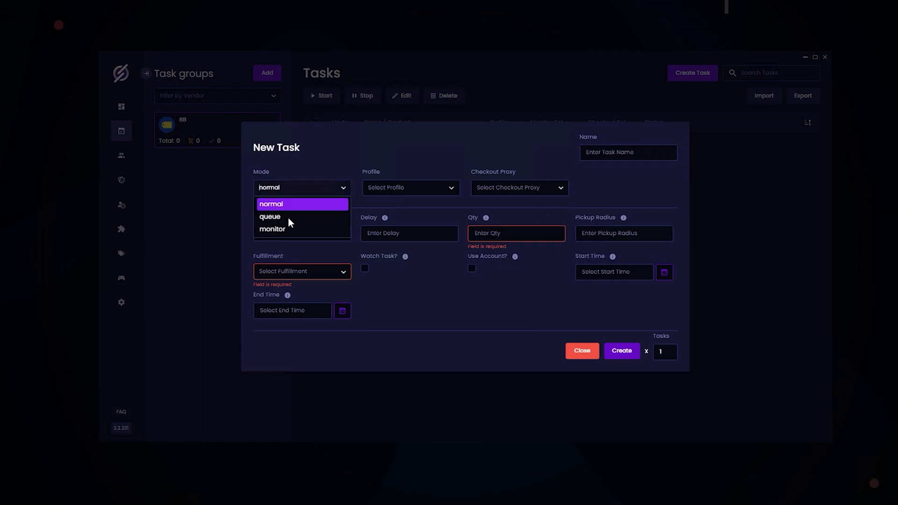
pyautogui.click(270, 217)
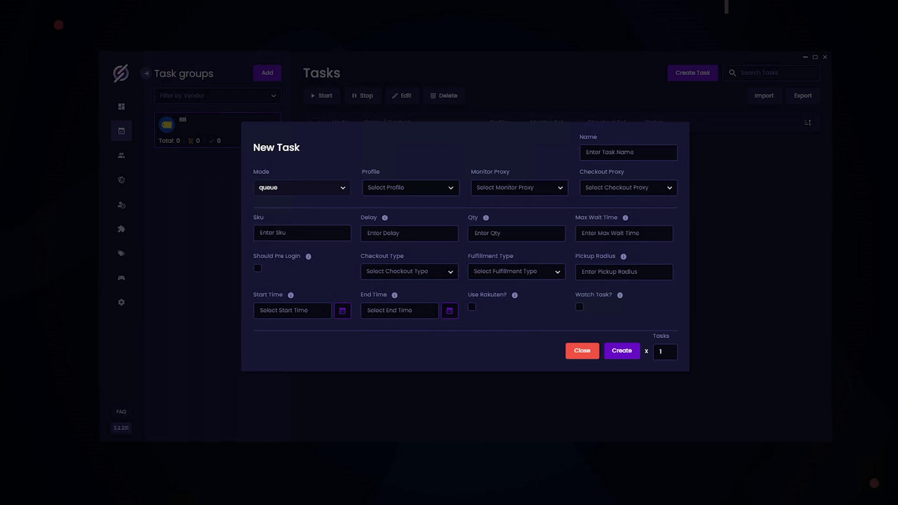
pyautogui.moveTo(439, 241)
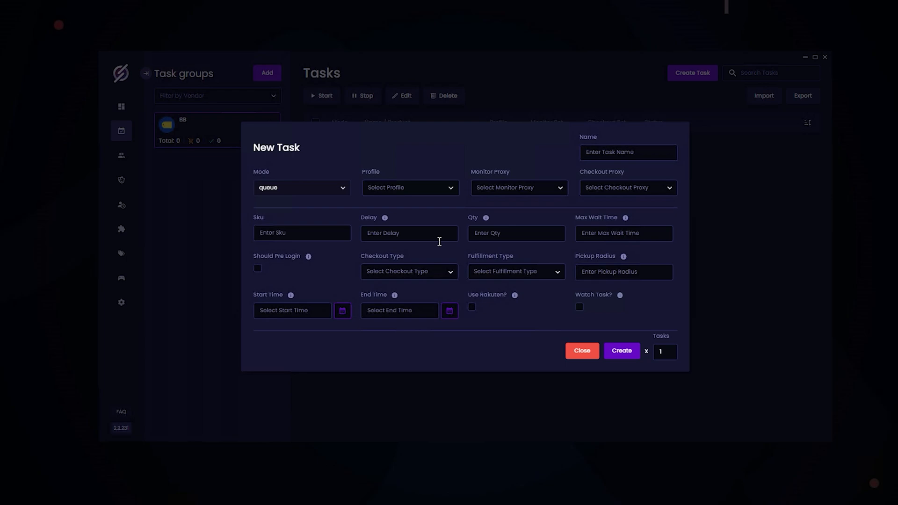
pyautogui.moveTo(506, 246)
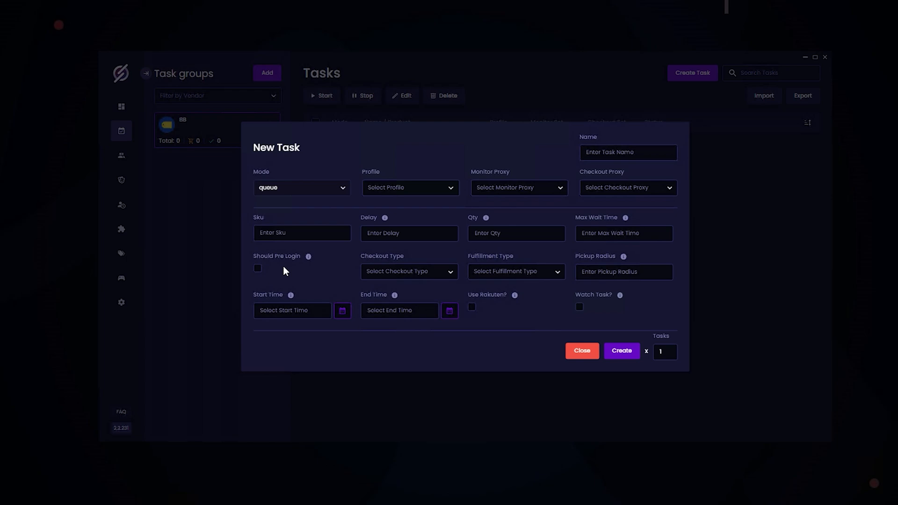
pyautogui.click(257, 268)
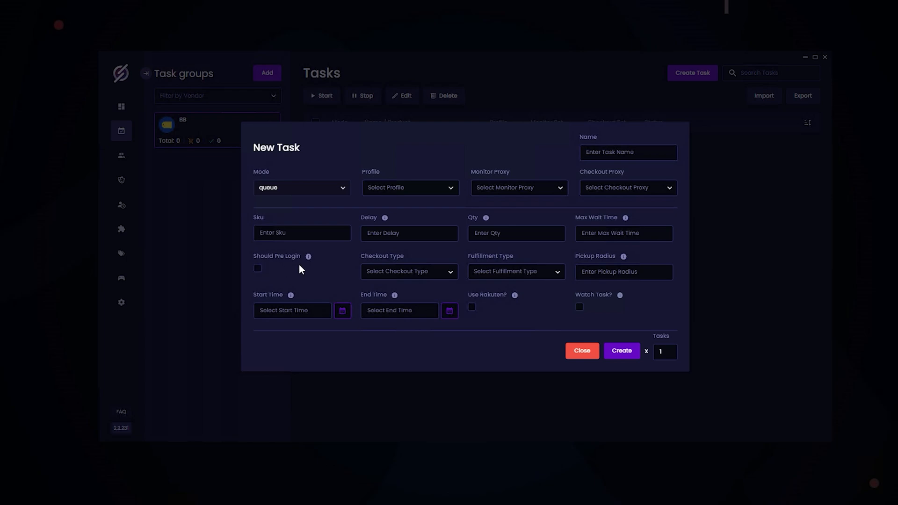
pyautogui.click(408, 271)
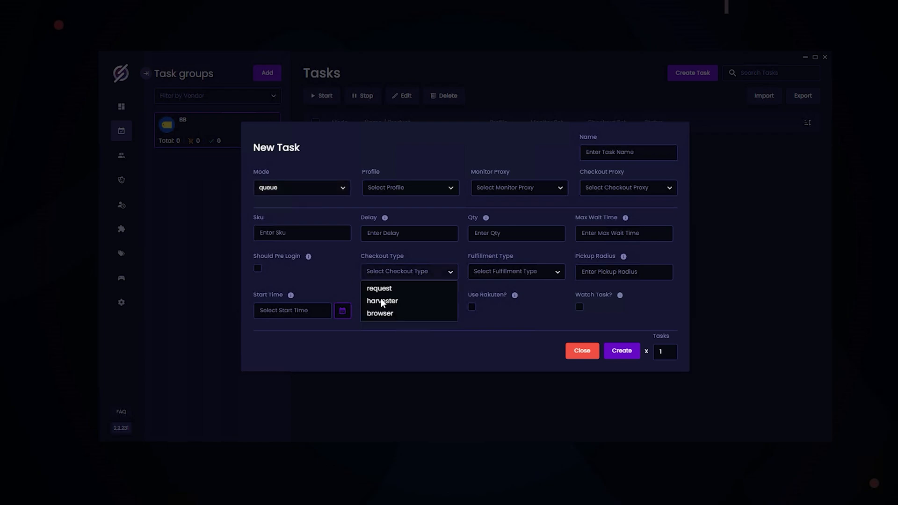
pyautogui.moveTo(384, 307)
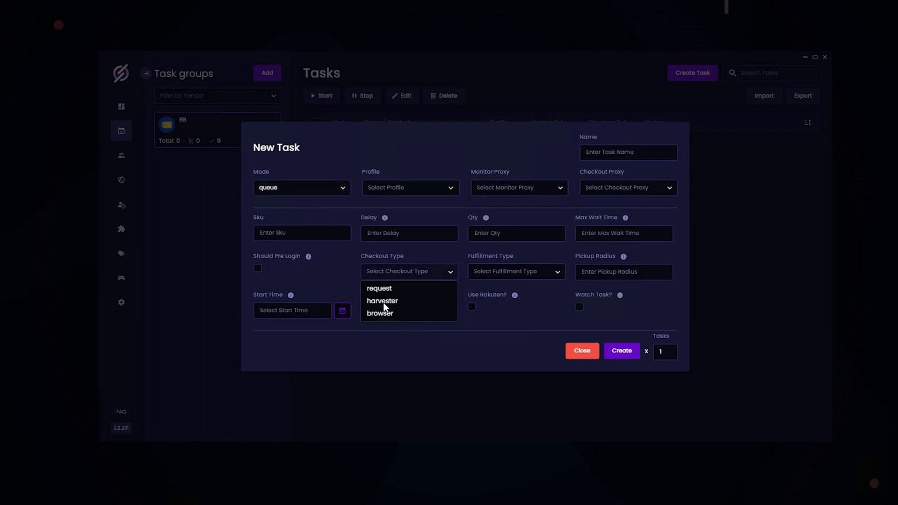
pyautogui.moveTo(396, 292)
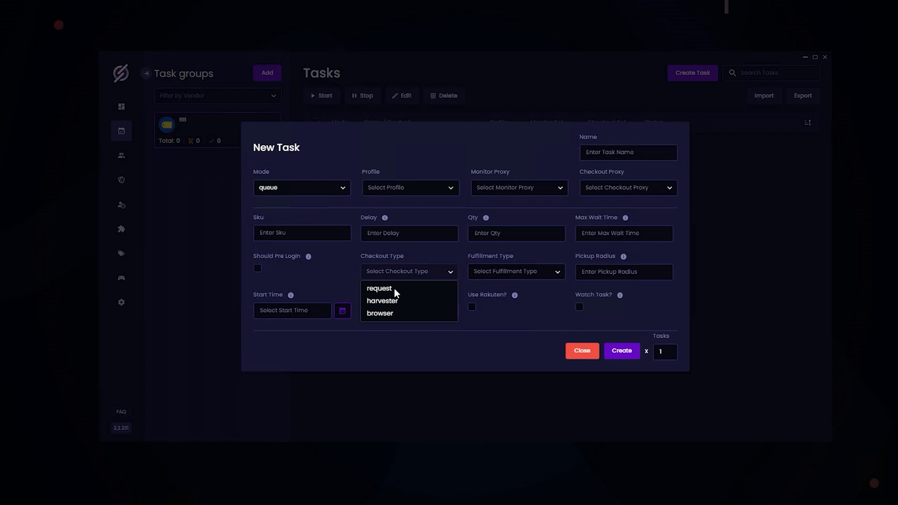
pyautogui.moveTo(398, 296)
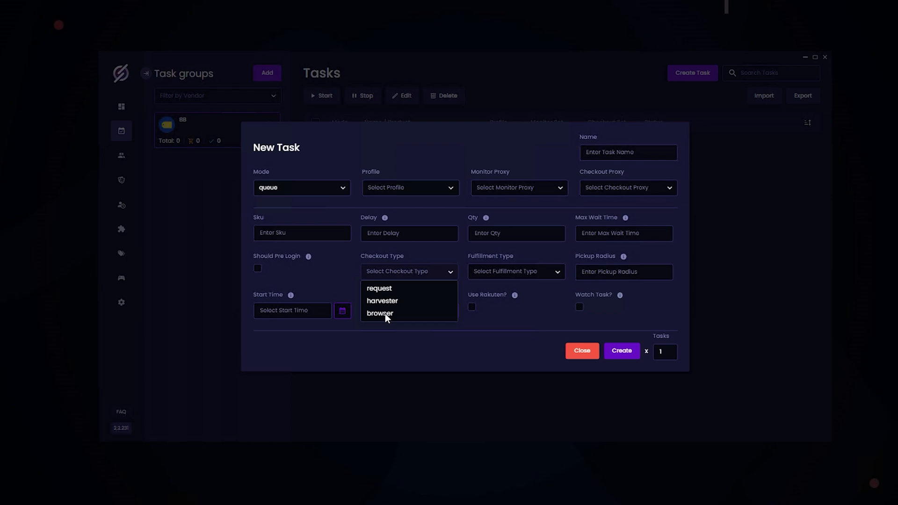
pyautogui.moveTo(455, 339)
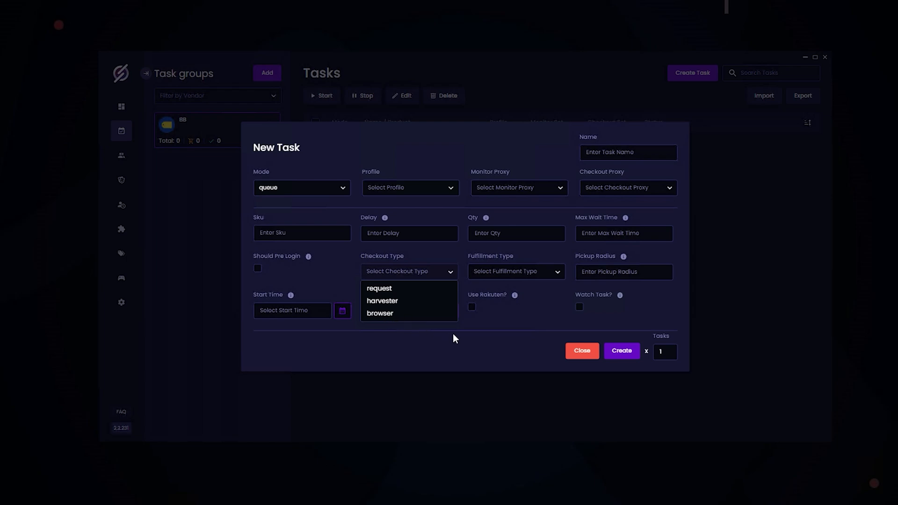
# View the Fulfillment Type choices, then close the queue task form unsaved.
pyautogui.click(513, 271)
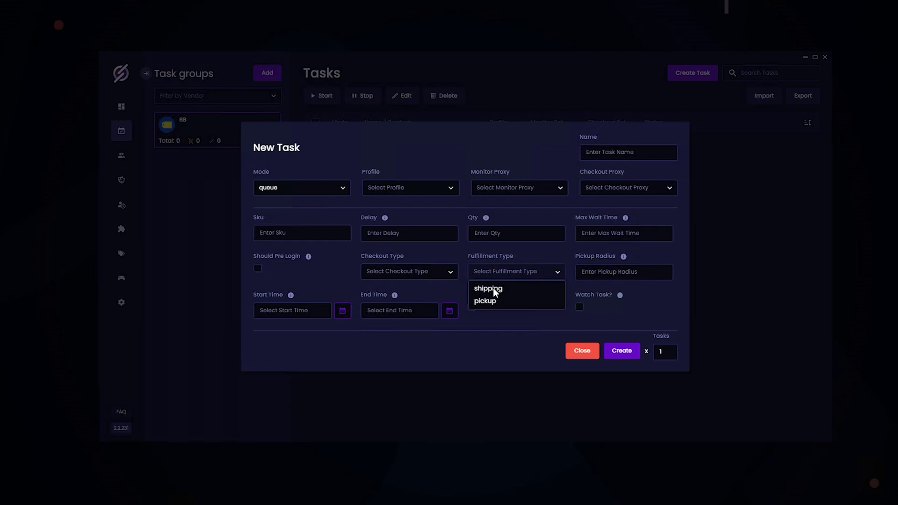
pyautogui.moveTo(491, 305)
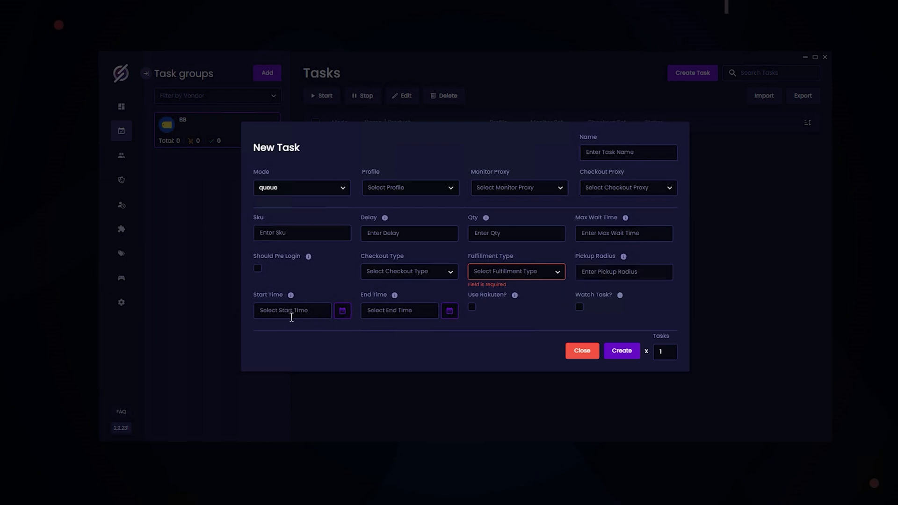
pyautogui.moveTo(375, 319)
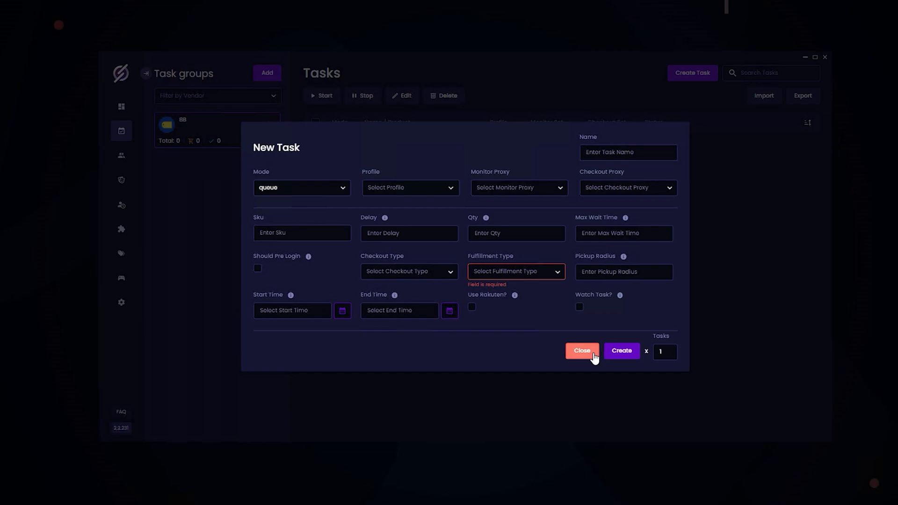
pyautogui.click(581, 352)
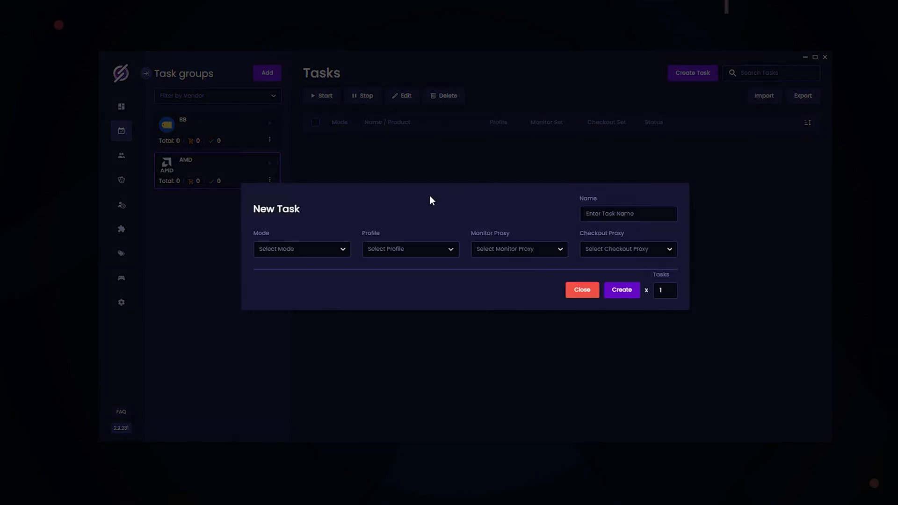
# Set the AMD task's mode to guest and list the region choices US and CA.
pyautogui.click(301, 248)
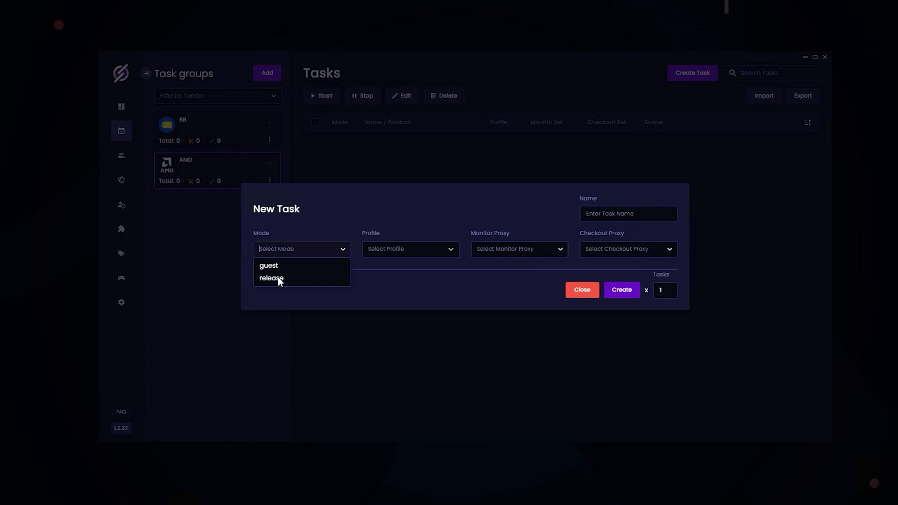
pyautogui.moveTo(266, 268)
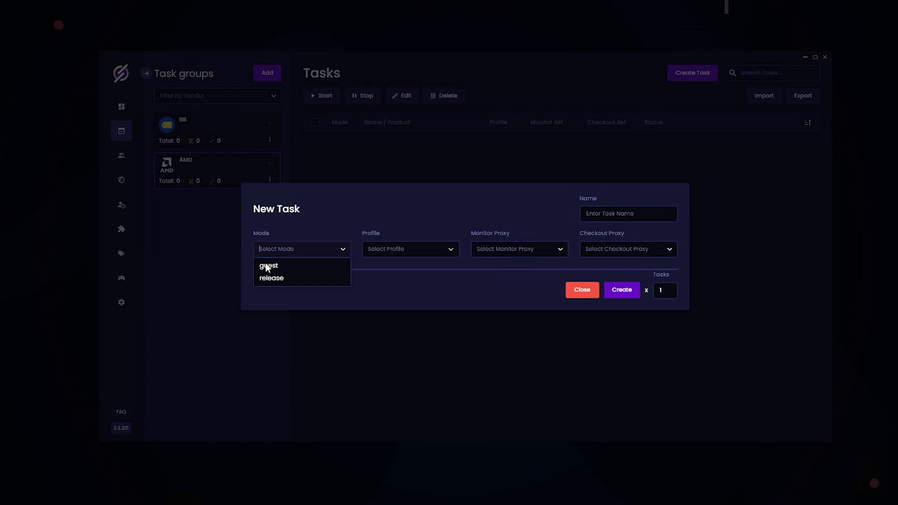
pyautogui.click(268, 266)
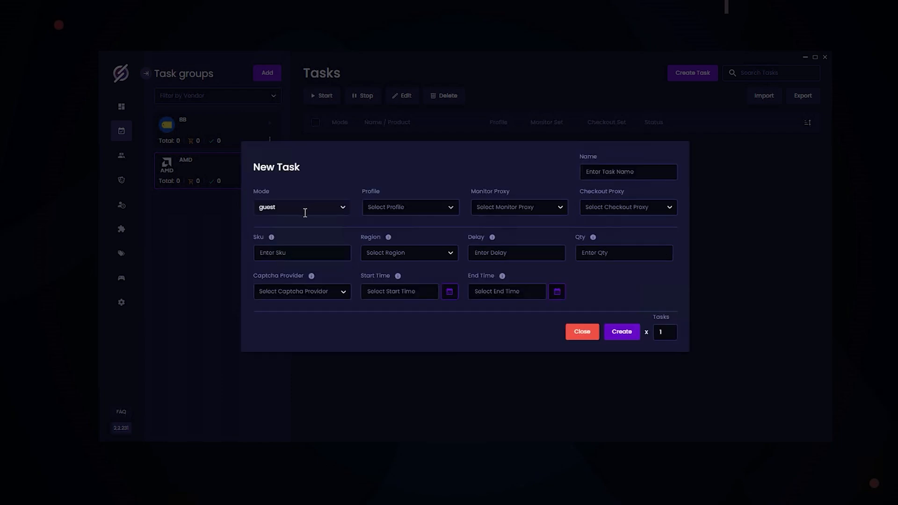
pyautogui.click(300, 206)
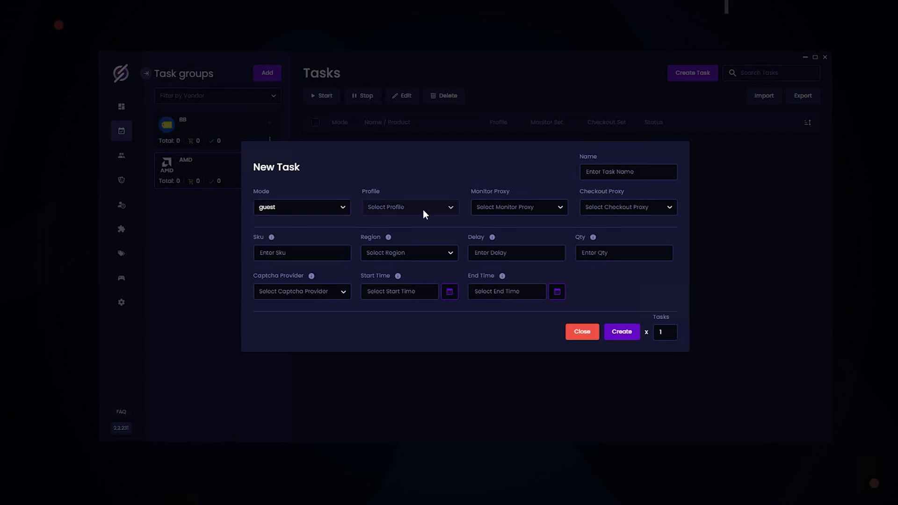
pyautogui.moveTo(407, 214)
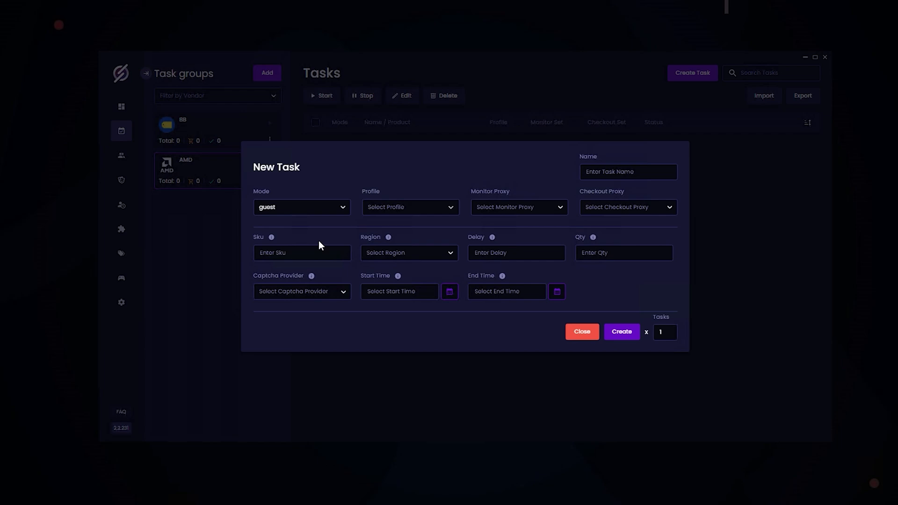
pyautogui.click(408, 253)
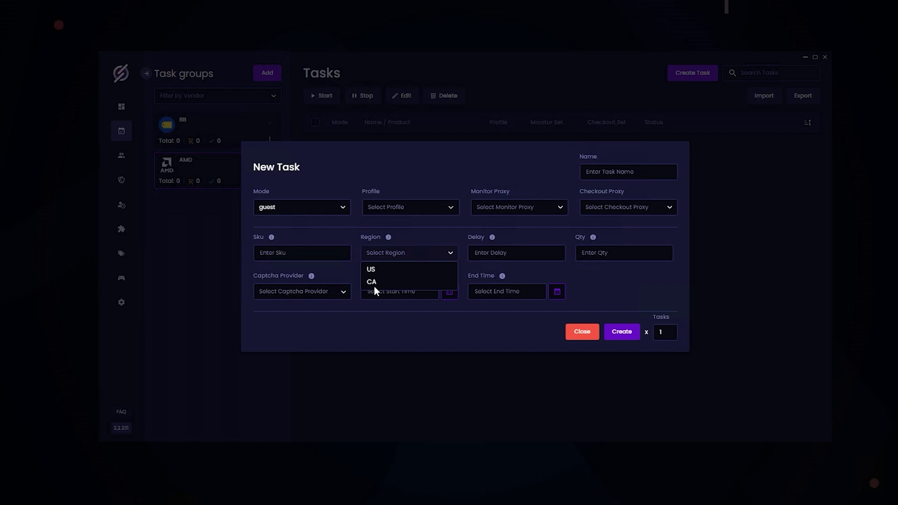
# Check the Region and Captcha Provider (solver, aycd) choices, then close the form unsaved.
pyautogui.click(516, 252)
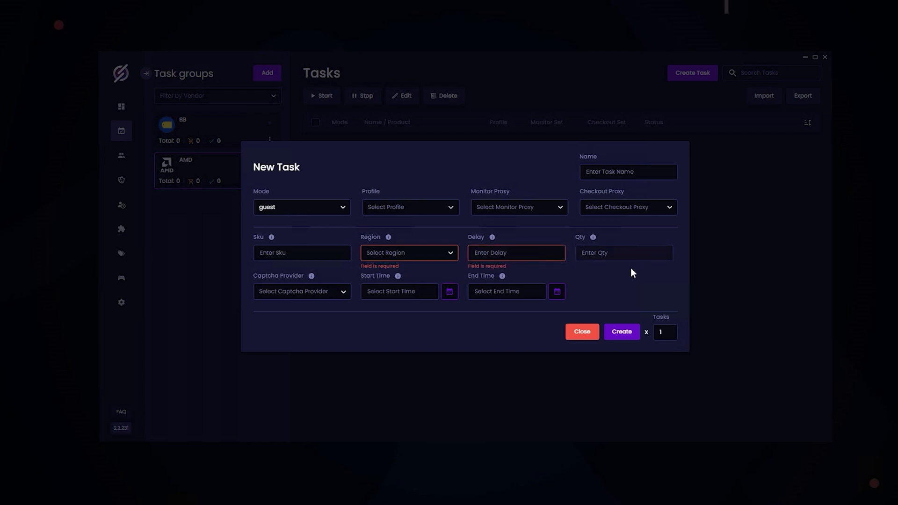
pyautogui.click(302, 290)
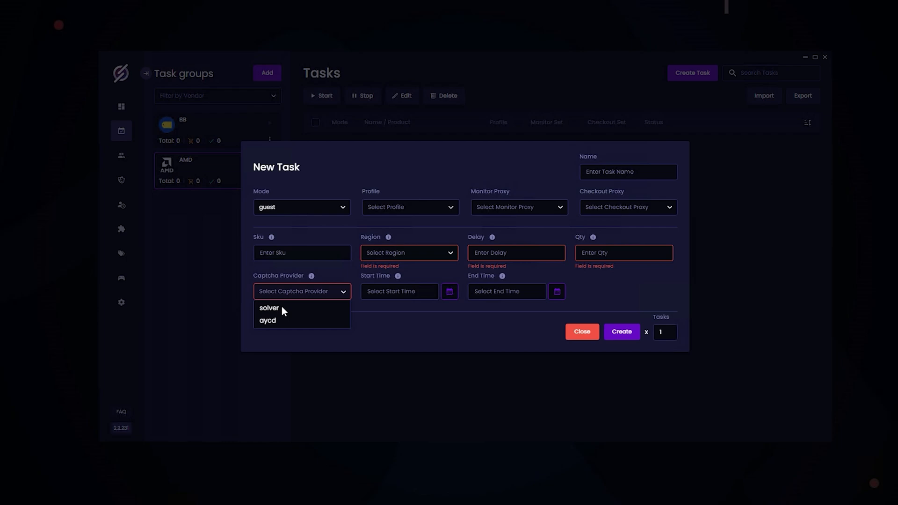
pyautogui.click(399, 291)
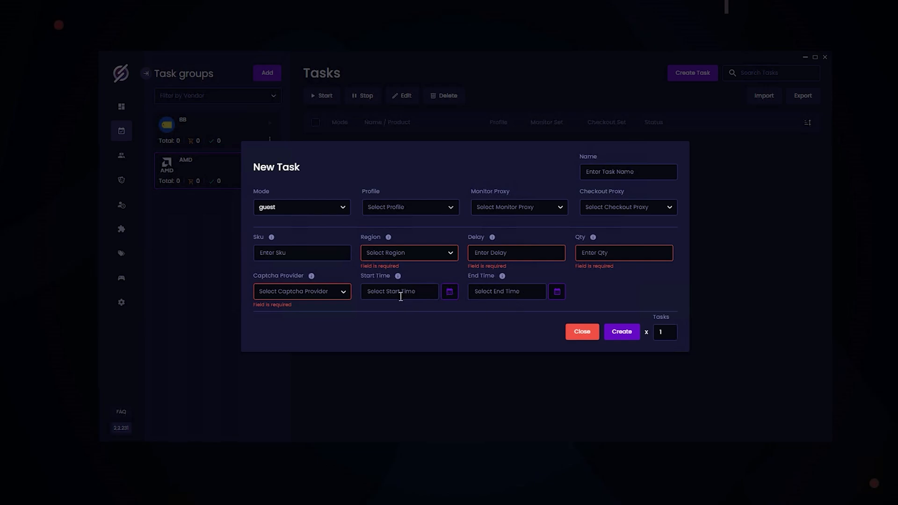
pyautogui.click(582, 331)
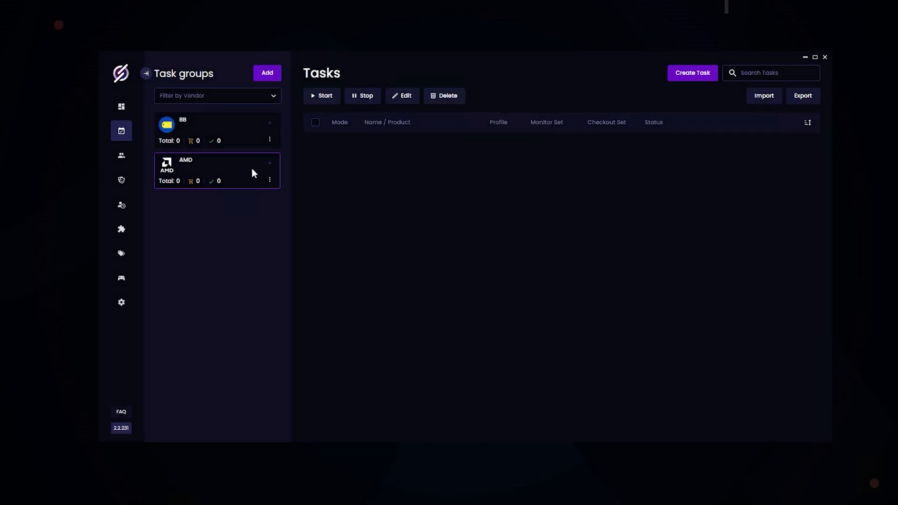
pyautogui.moveTo(121, 303)
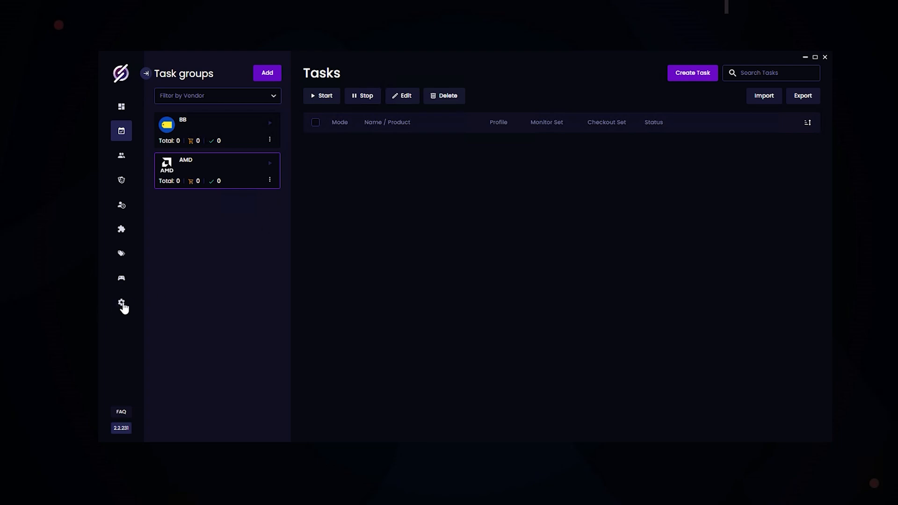
pyautogui.click(120, 302)
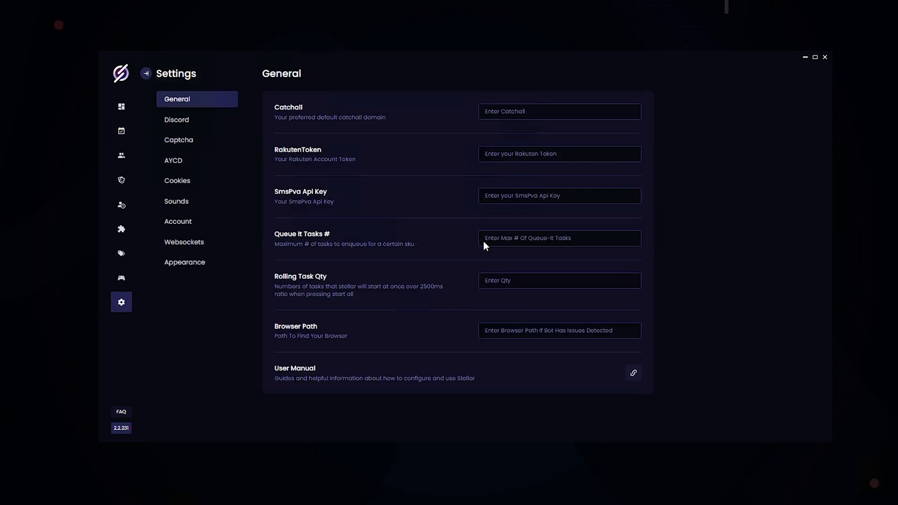
pyautogui.click(559, 238)
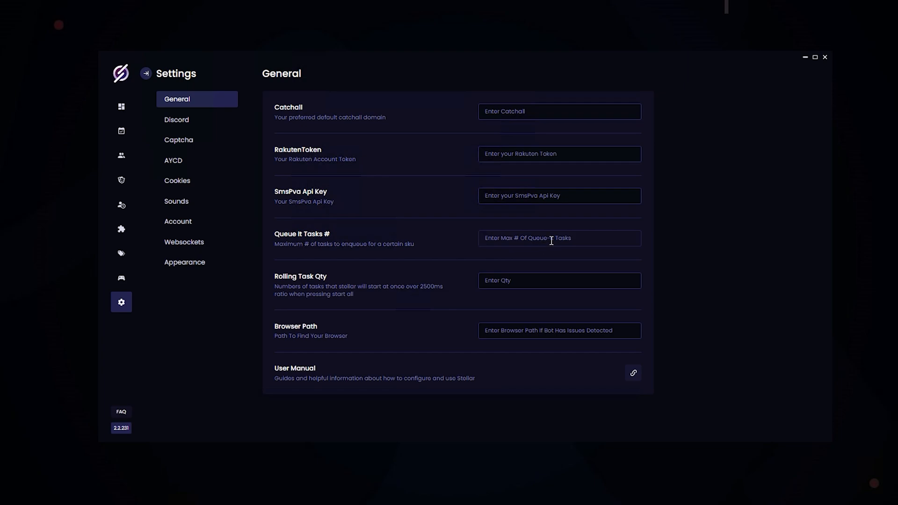
pyautogui.click(121, 131)
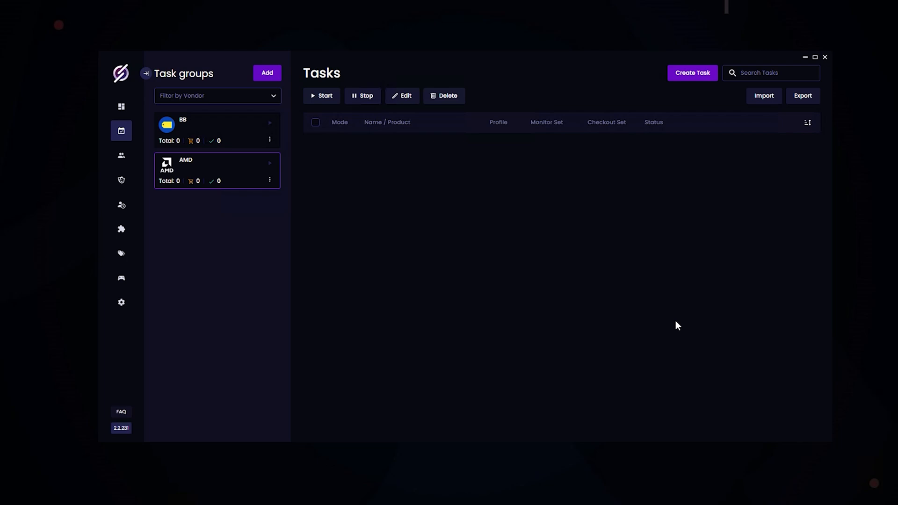